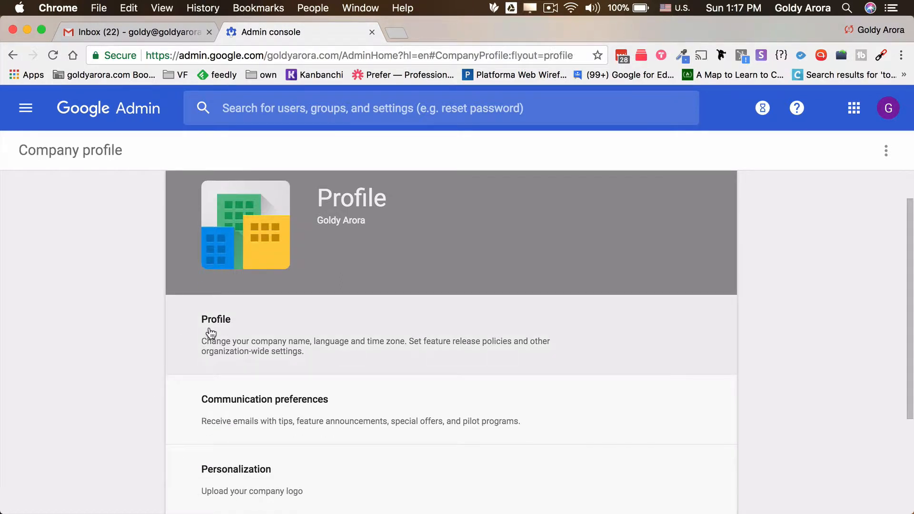
Set the organisation's default language to Español in the company profile
{"action": "left_click", "coordinate": [215, 319]}
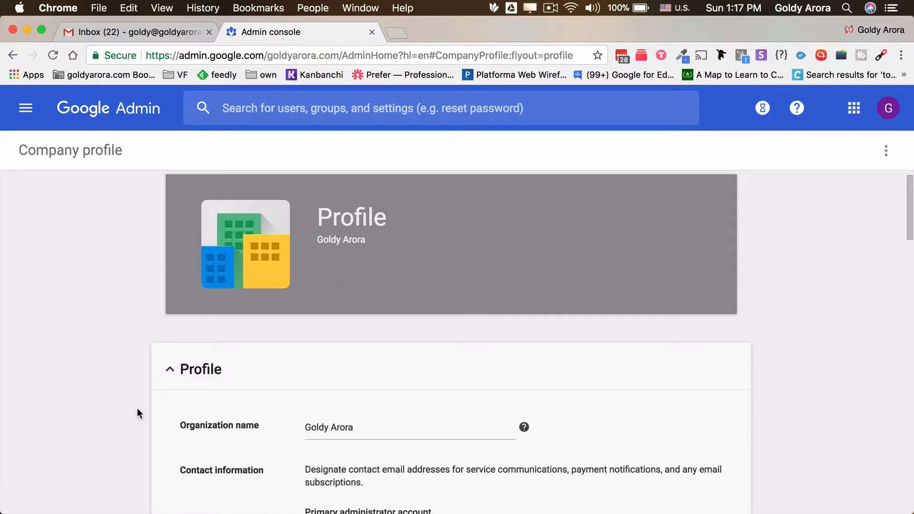
{"action": "scroll", "scroll_direction": "down", "scroll_amount": 3}
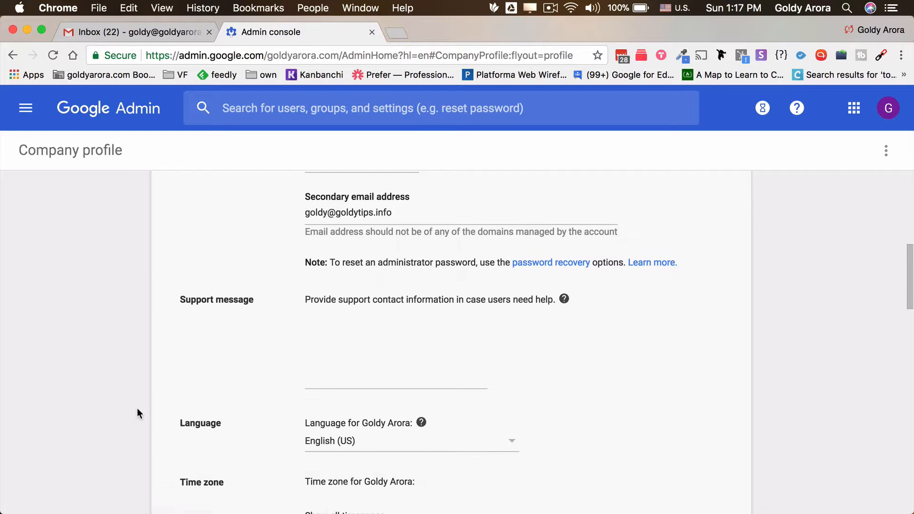
{"action": "scroll", "scroll_direction": "down", "scroll_amount": 3}
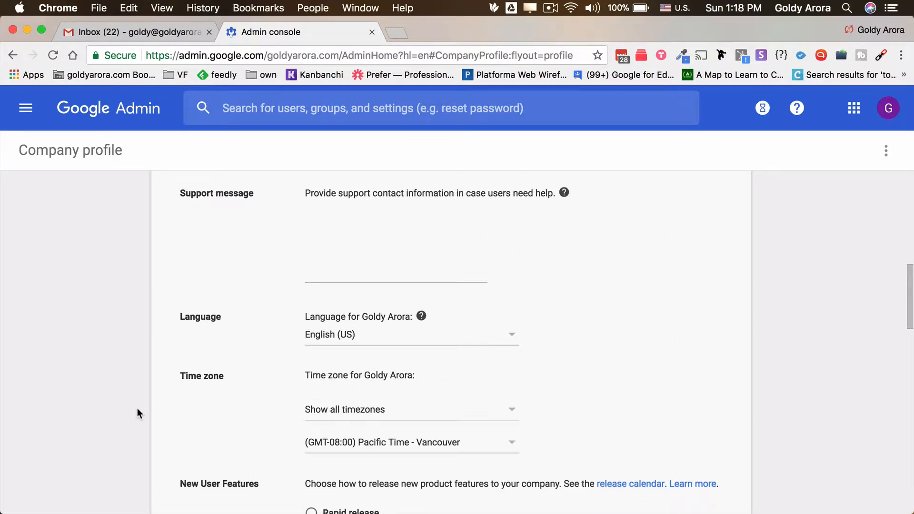
{"action": "scroll", "scroll_direction": "down", "scroll_amount": 3}
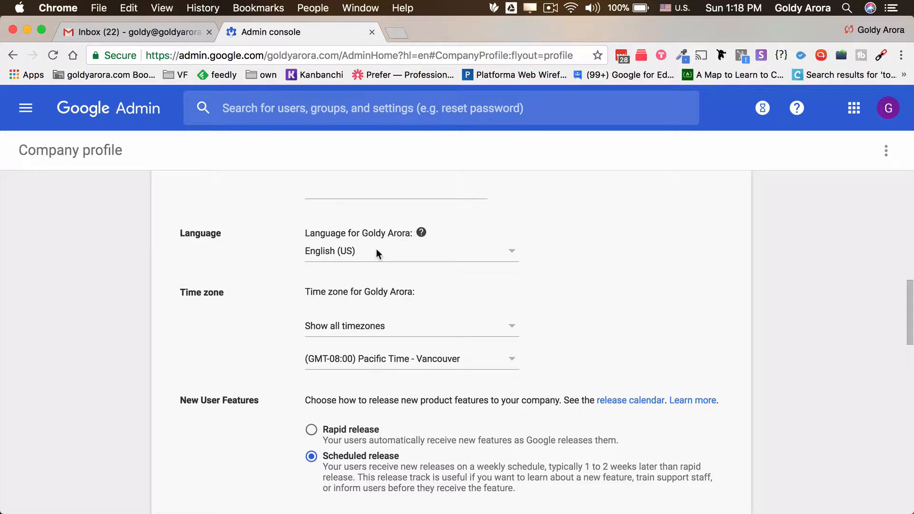
{"action": "mouse_move", "coordinate": [370, 254]}
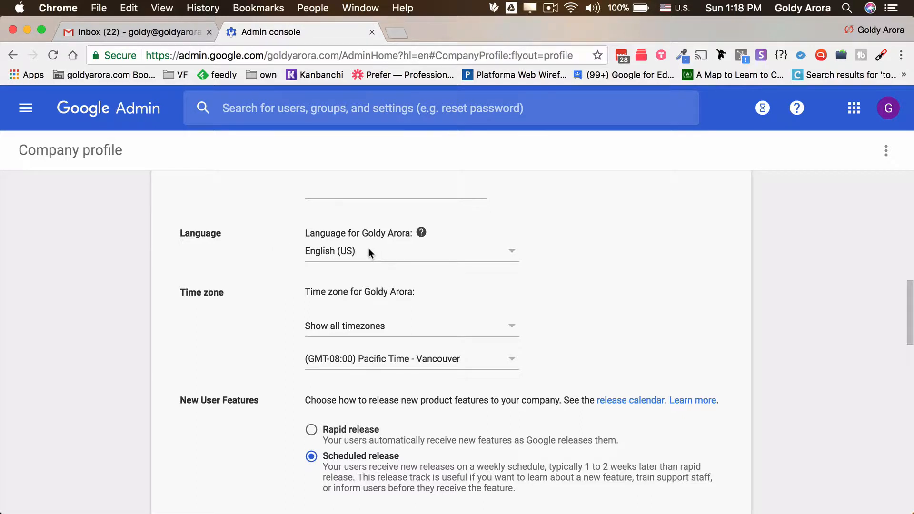
{"action": "left_click", "coordinate": [411, 252]}
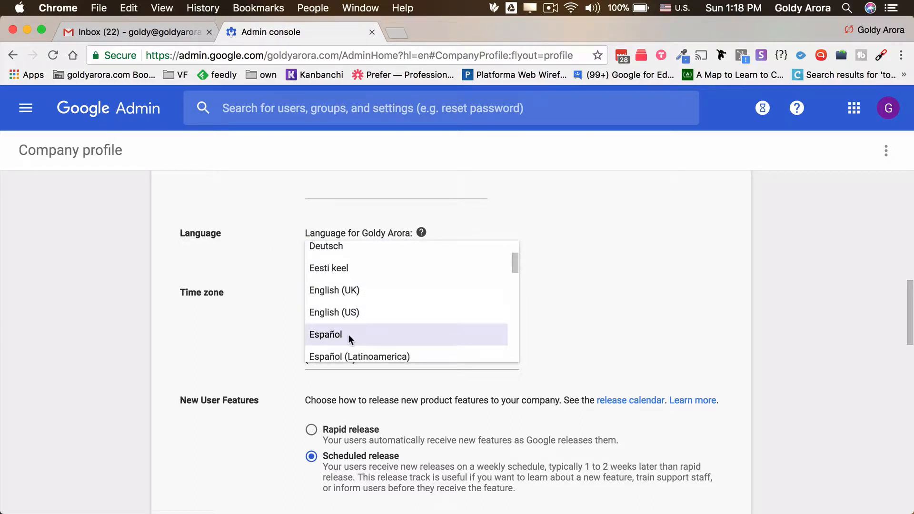
{"action": "left_click", "coordinate": [326, 335]}
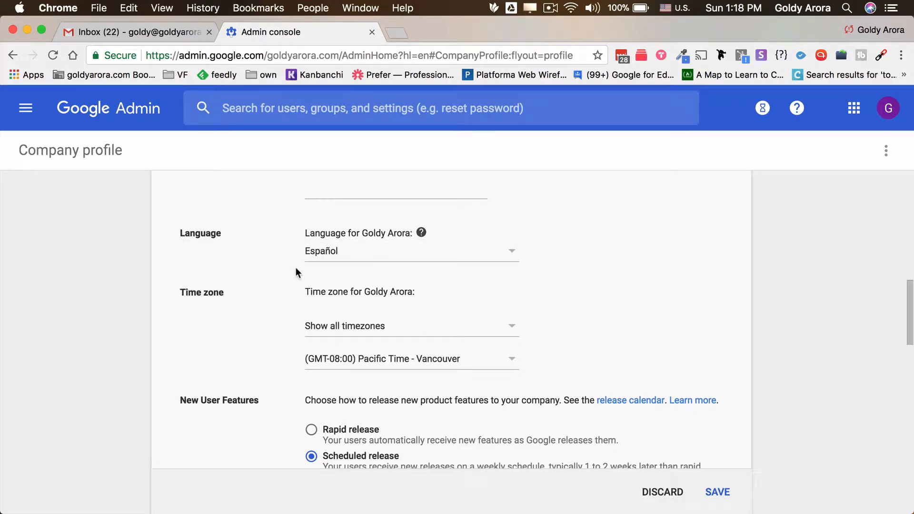
{"action": "mouse_move", "coordinate": [401, 337]}
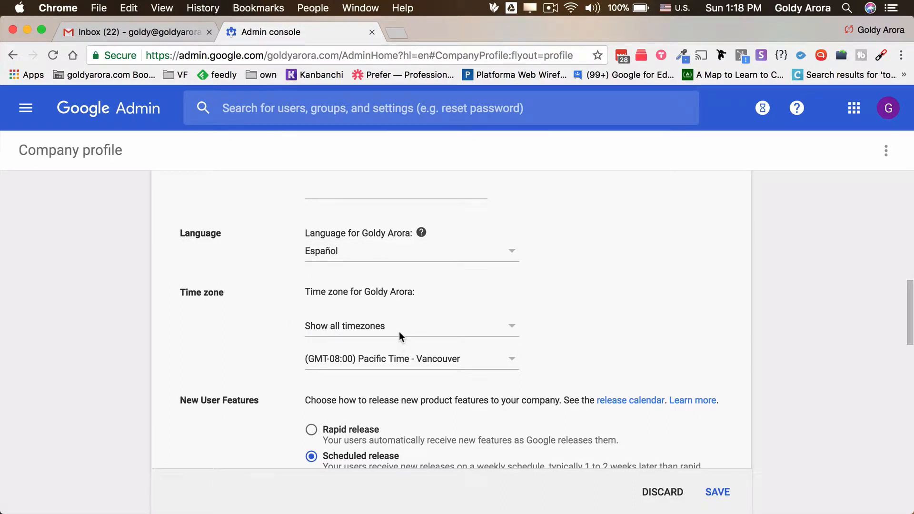
Set the time zone to United States, (GMT-10:00) Hawaii Time
{"action": "left_click", "coordinate": [412, 326]}
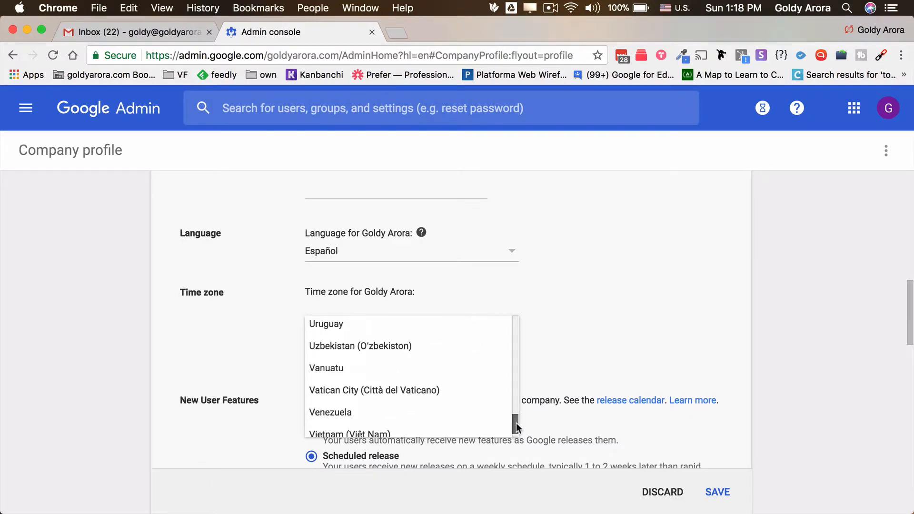
{"action": "scroll", "scroll_direction": "down", "scroll_amount": 3}
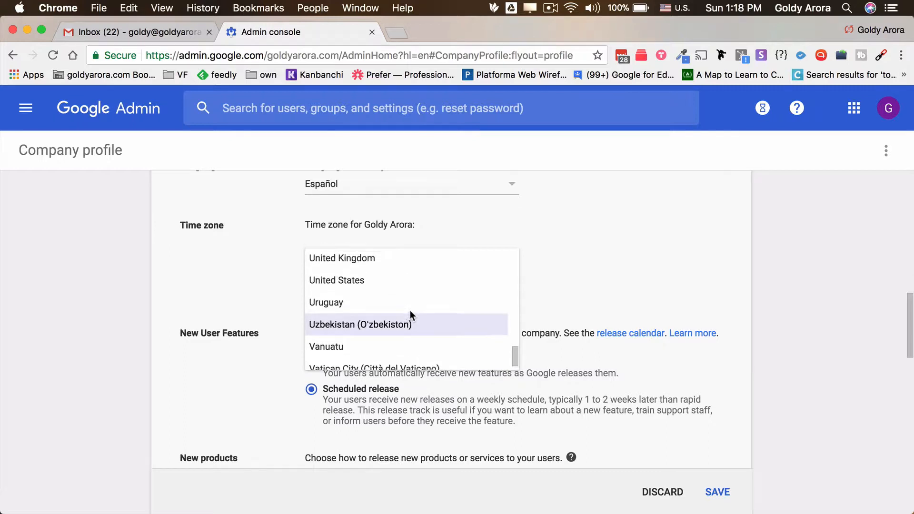
{"action": "left_click", "coordinate": [337, 280]}
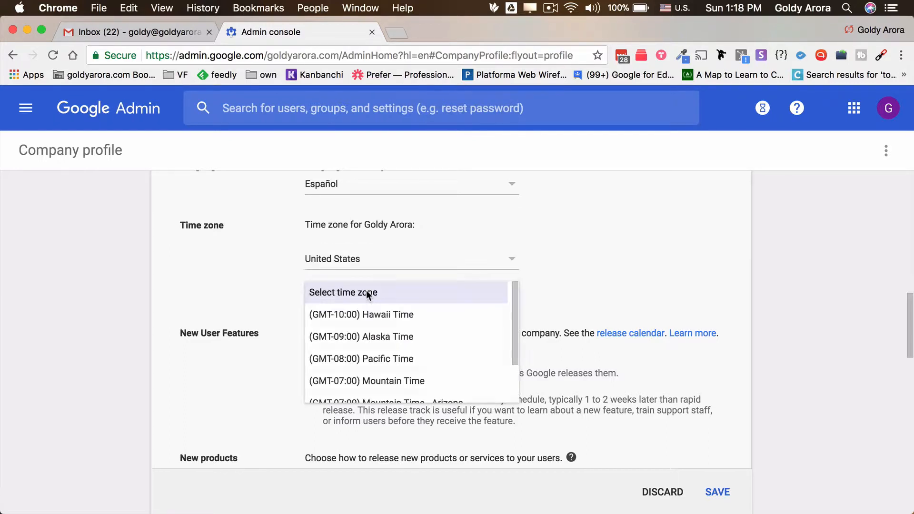
{"action": "left_click", "coordinate": [357, 314]}
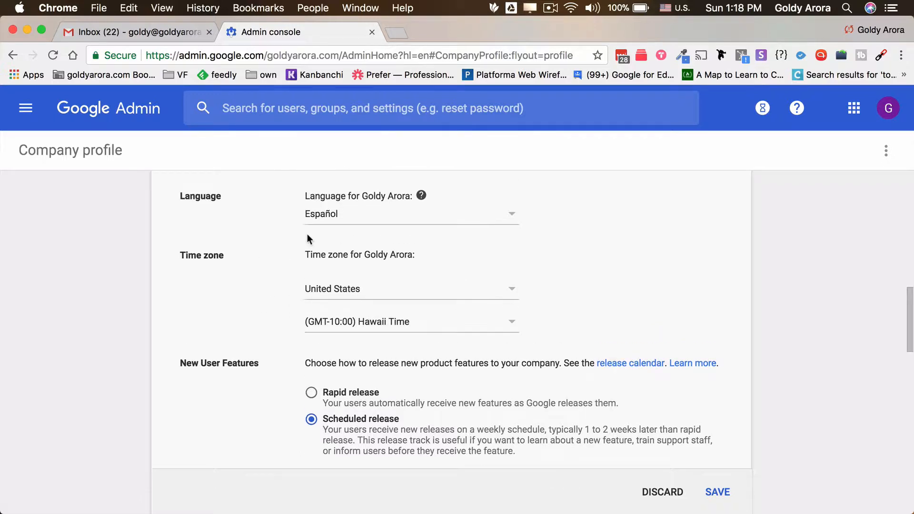
{"action": "mouse_move", "coordinate": [513, 343]}
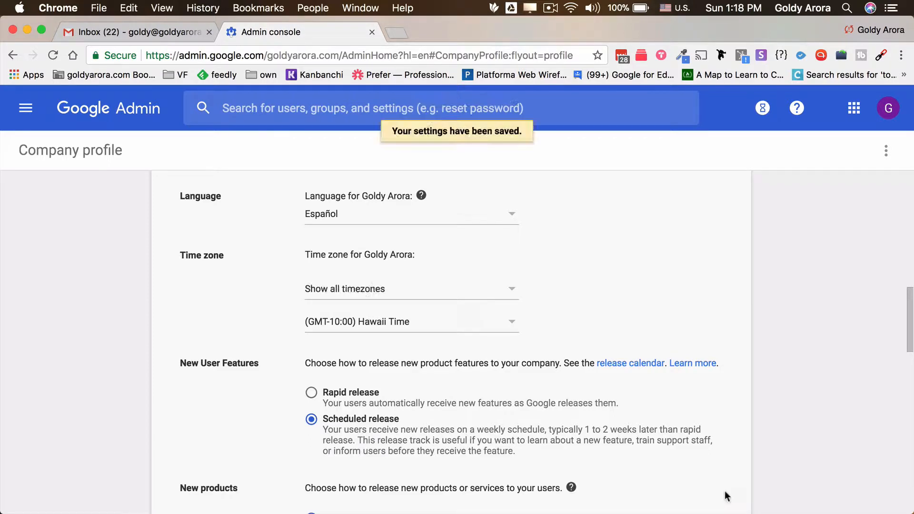
{"action": "mouse_move", "coordinate": [394, 310]}
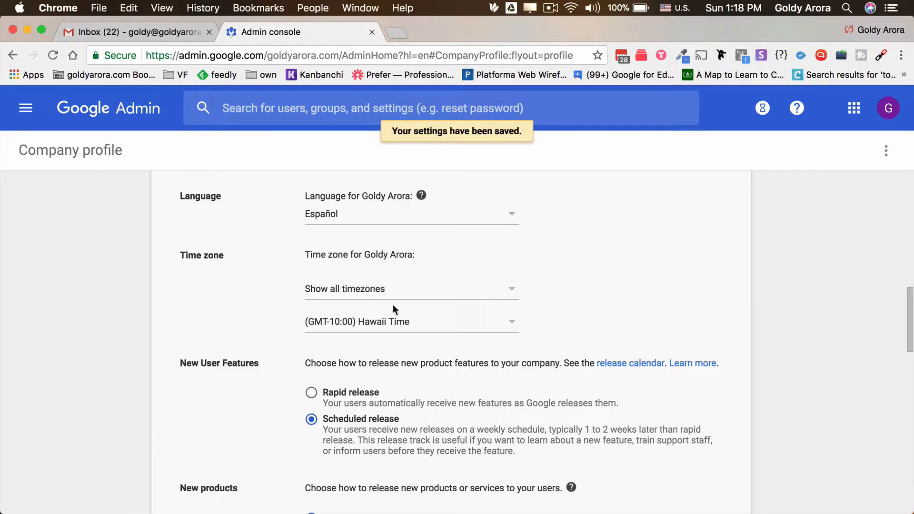
{"action": "left_click", "coordinate": [25, 107]}
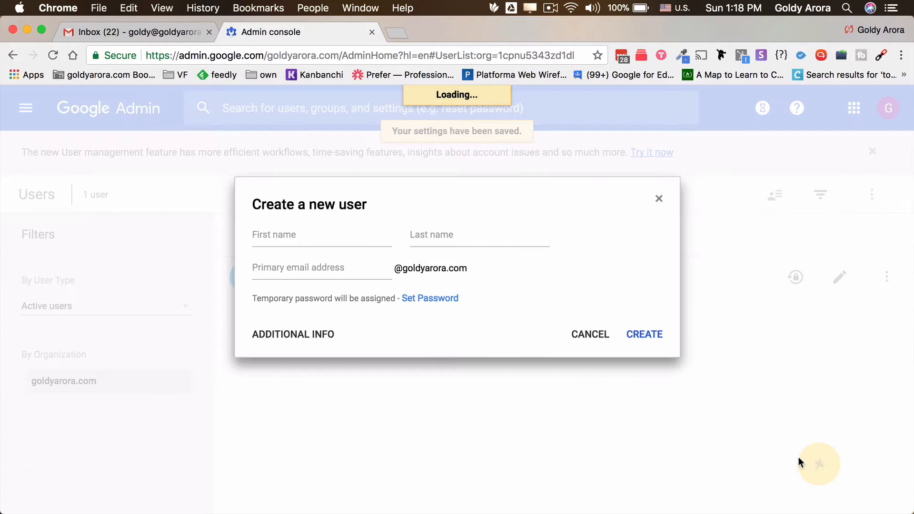
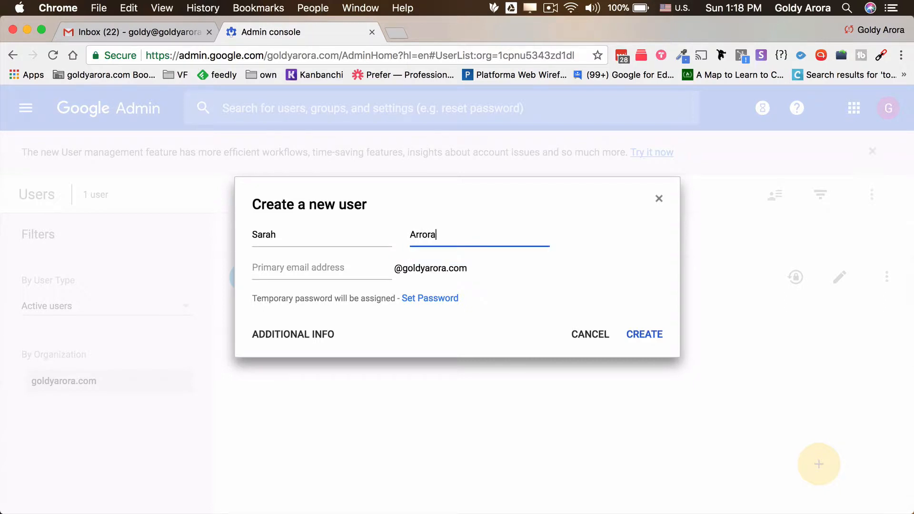
{"action": "type", "text": "s"}
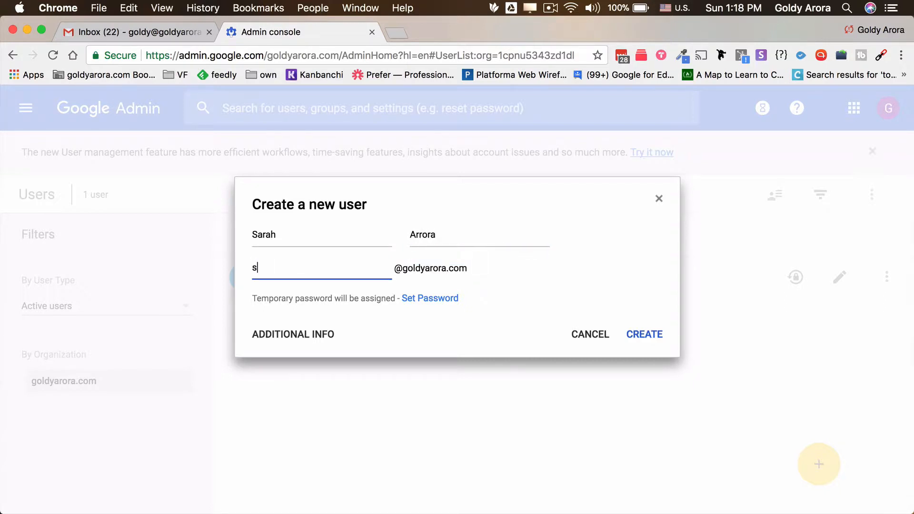
{"action": "type", "text": "r"}
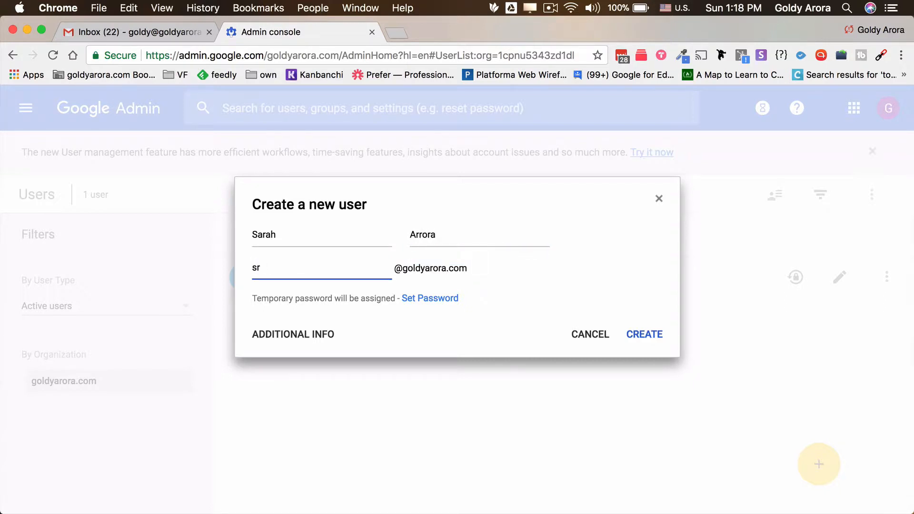
{"action": "type", "text": "arah"}
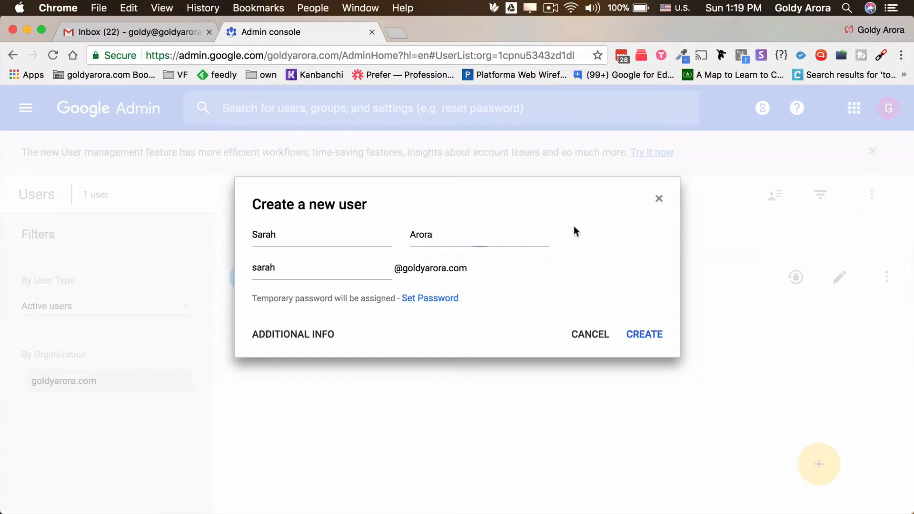
{"action": "left_click", "coordinate": [430, 298]}
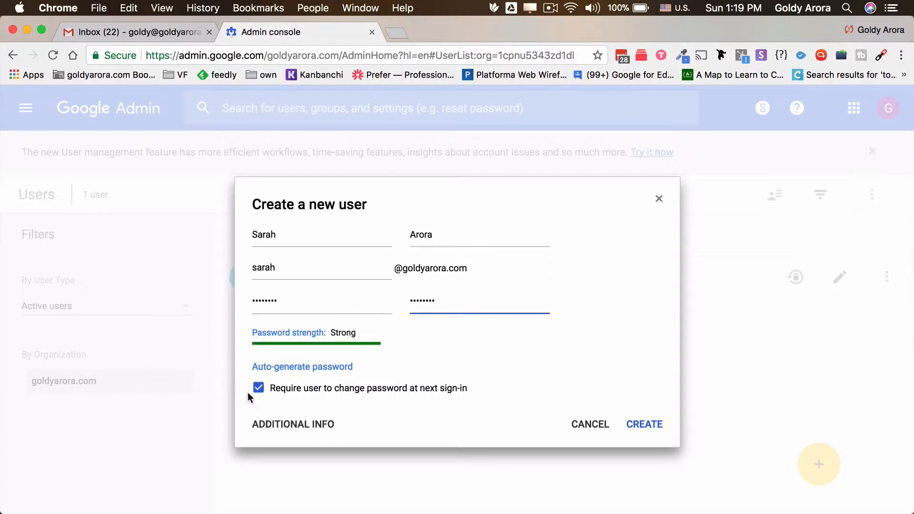
Create the user without a forced password change, switching to username 'aady' after the conflict
{"action": "left_click", "coordinate": [644, 425]}
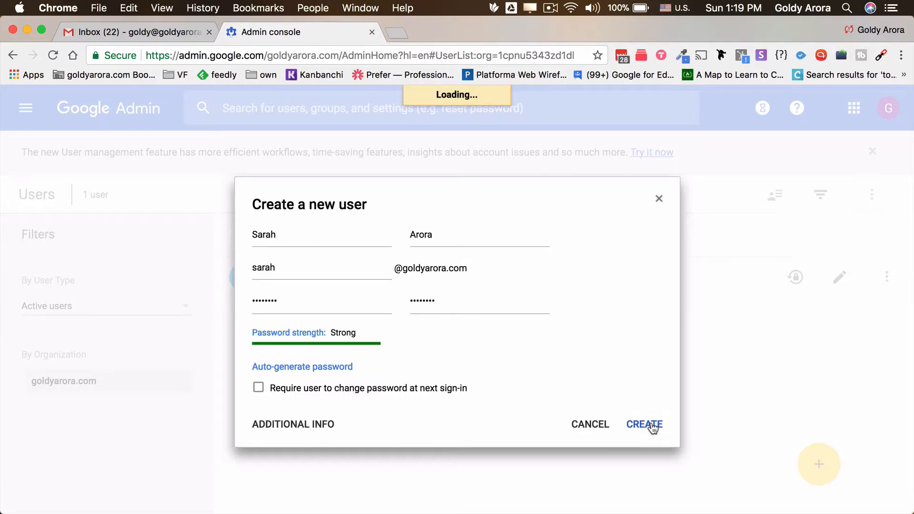
{"action": "left_click", "coordinate": [644, 425]}
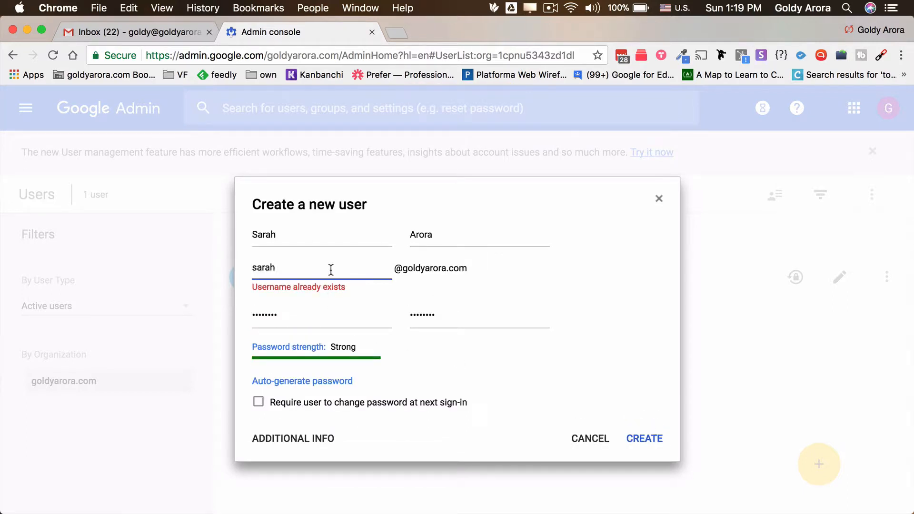
{"action": "type", "text": "aady"}
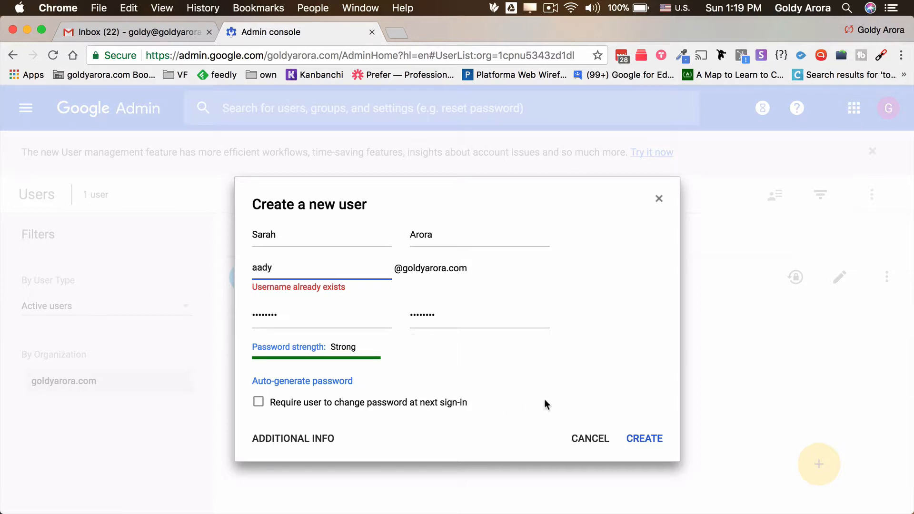
{"action": "left_click", "coordinate": [644, 438]}
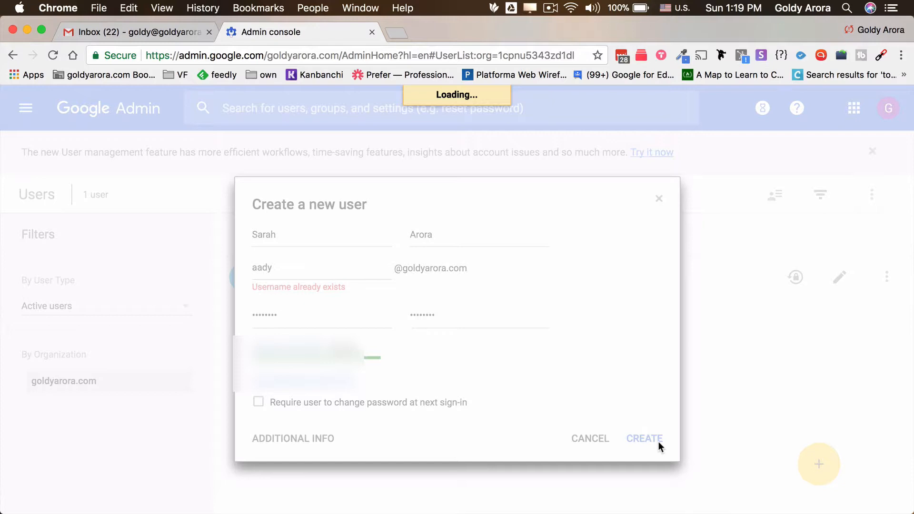
{"action": "left_click", "coordinate": [644, 438]}
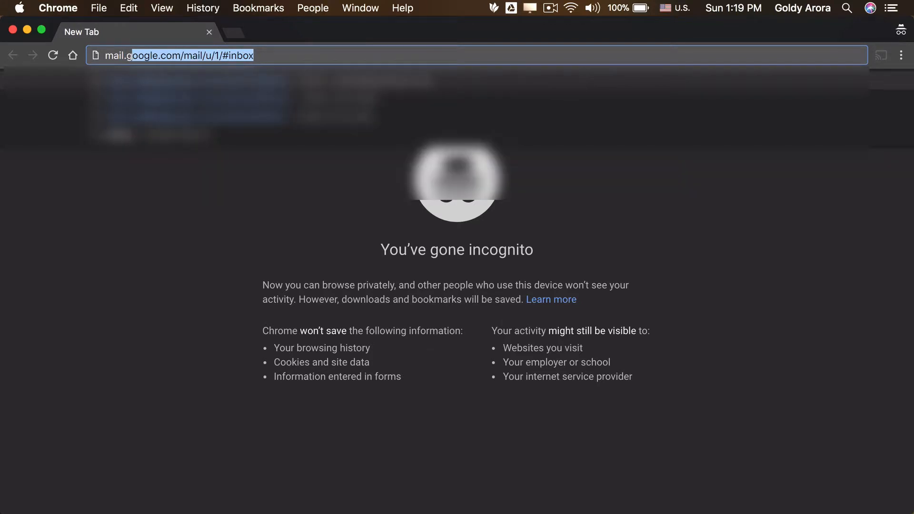
{"action": "key", "text": "Enter"}
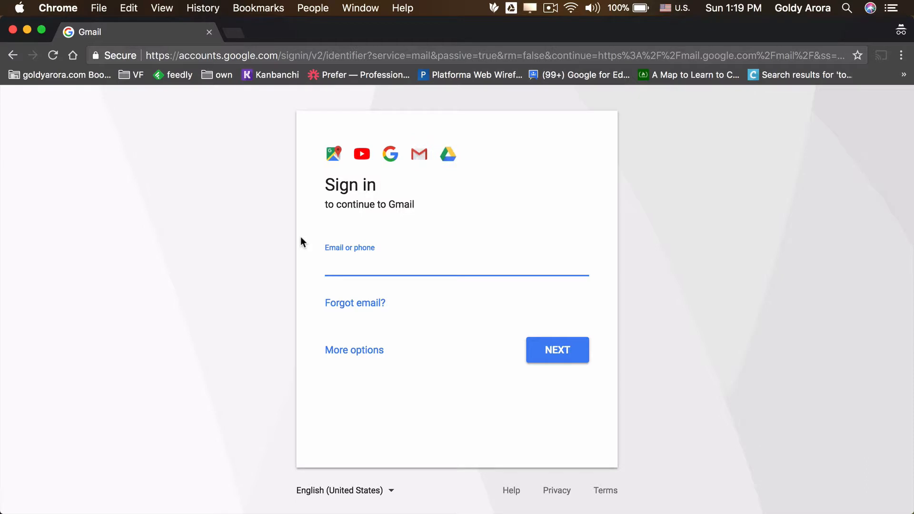
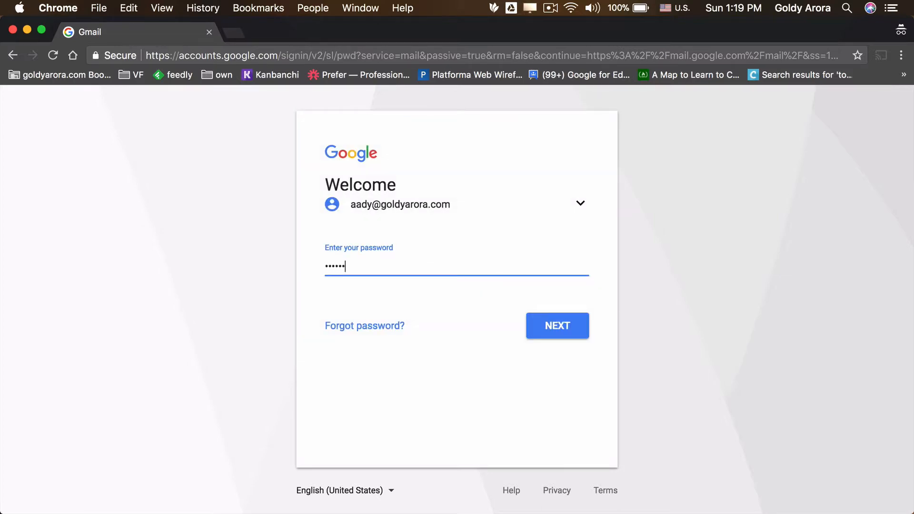
{"action": "left_click", "coordinate": [557, 325]}
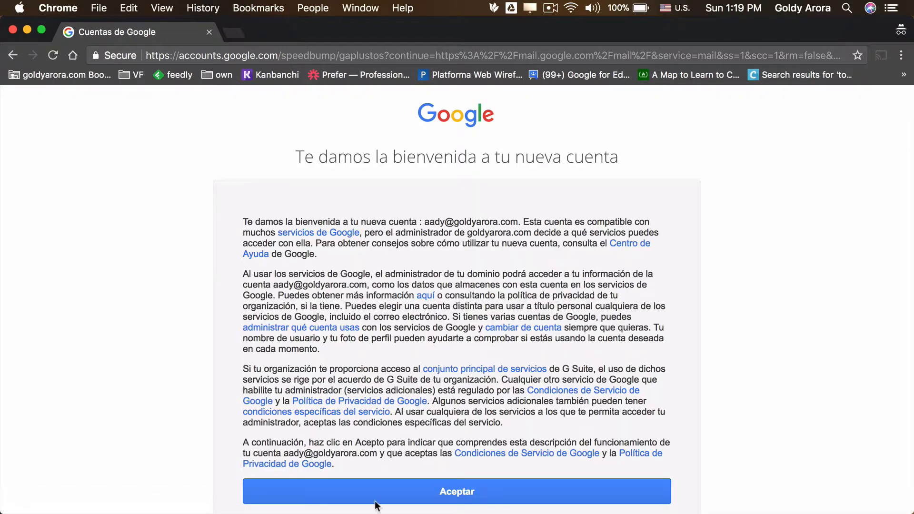
{"action": "mouse_move", "coordinate": [483, 494]}
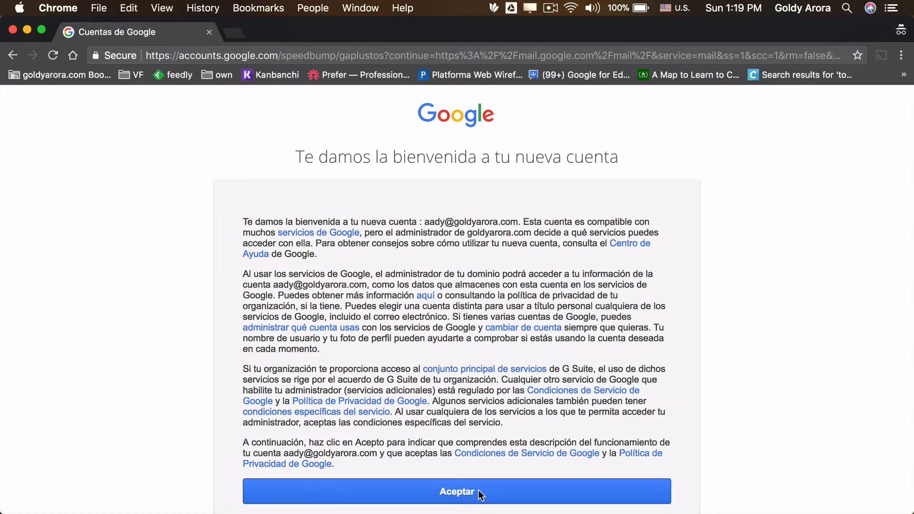
{"action": "left_click", "coordinate": [455, 505]}
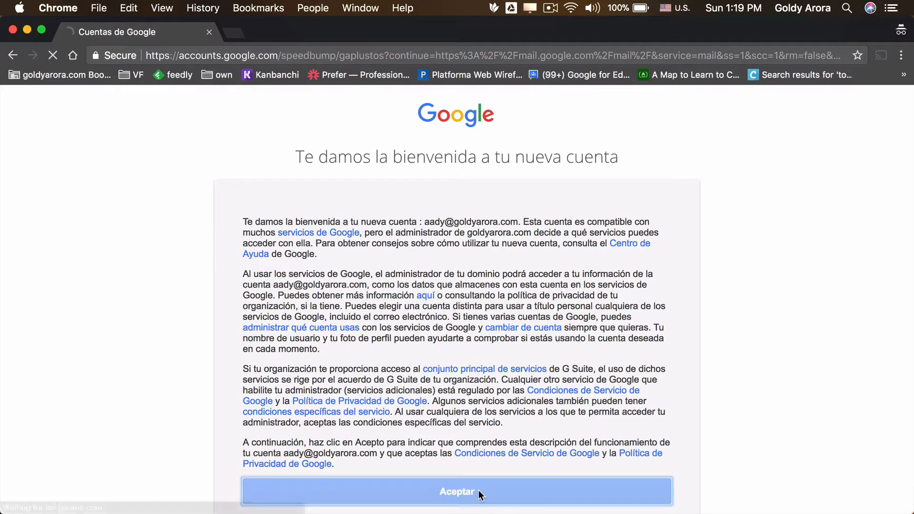
View the Spanish inbox and confirm Idioma is Español in Configuración, then show the apps grid
{"action": "left_click", "coordinate": [456, 505]}
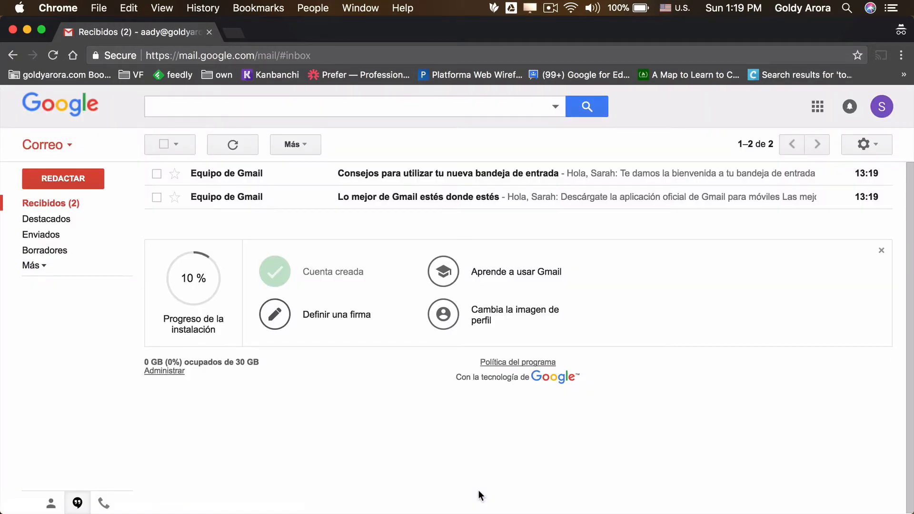
{"action": "left_click", "coordinate": [76, 502]}
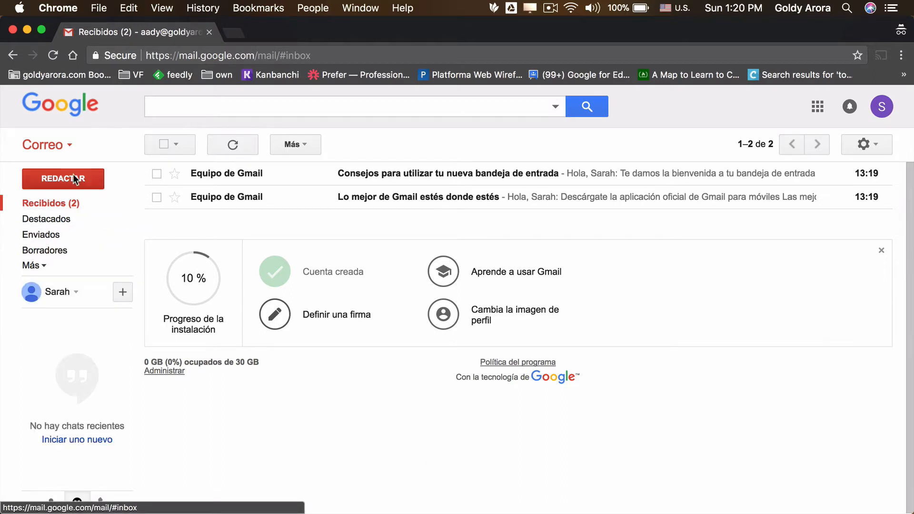
{"action": "mouse_move", "coordinate": [117, 225]}
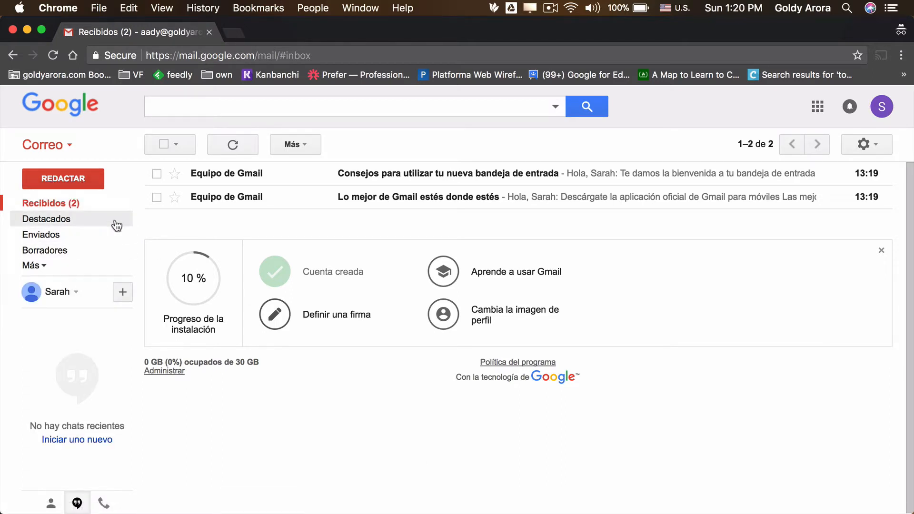
{"action": "left_click", "coordinate": [865, 145]}
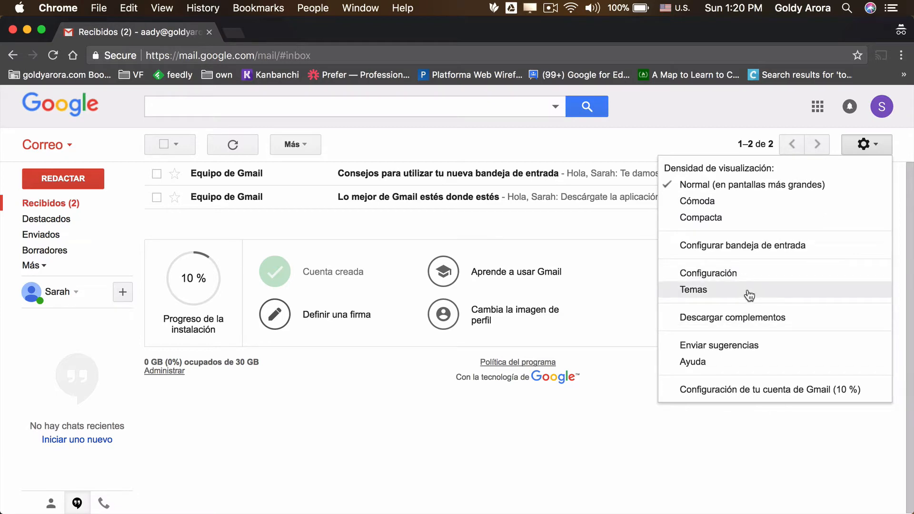
{"action": "left_click", "coordinate": [709, 273]}
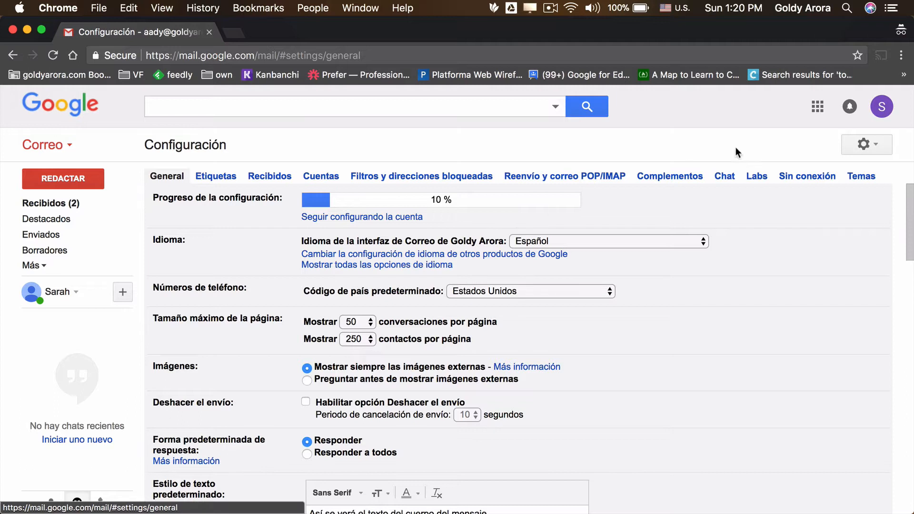
{"action": "left_click", "coordinate": [818, 107]}
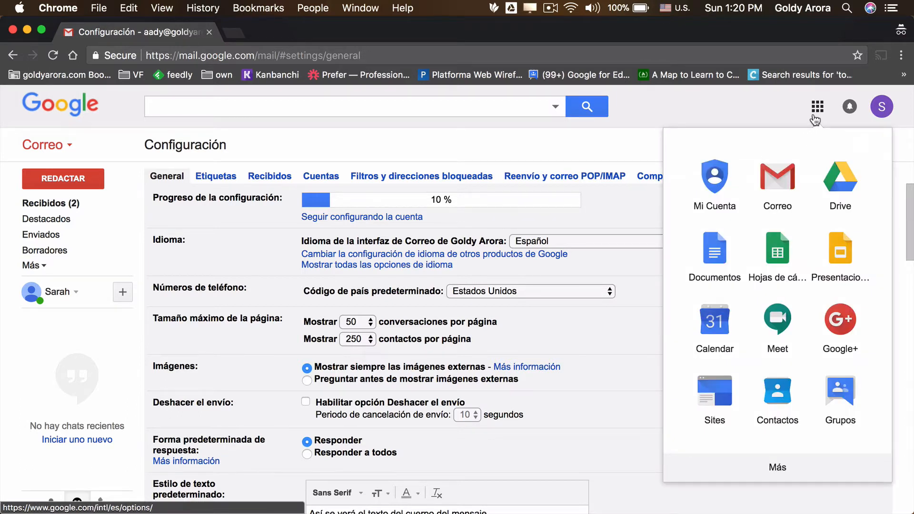
Open Calendar in Spanish and dismiss the '¿Cambiar a la zona horaria?' GMT-05:00 prompt
{"action": "left_click", "coordinate": [714, 320]}
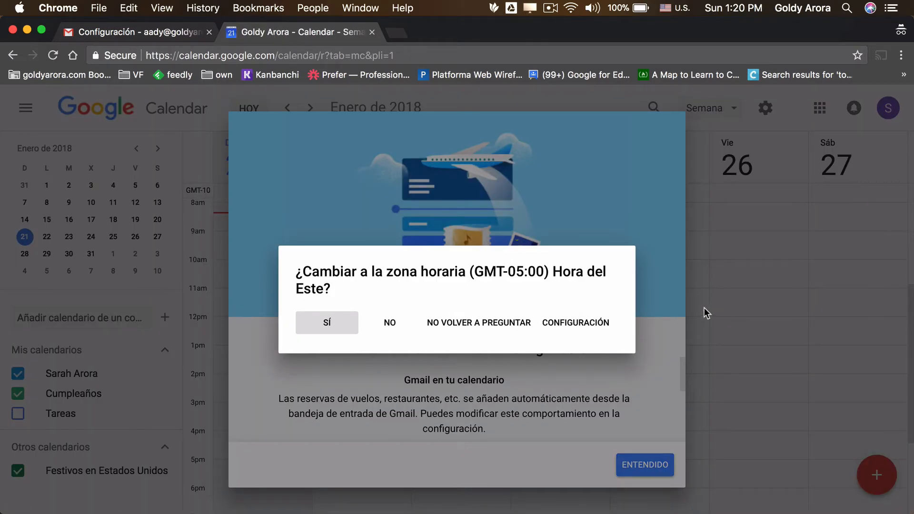
{"action": "mouse_move", "coordinate": [497, 291]}
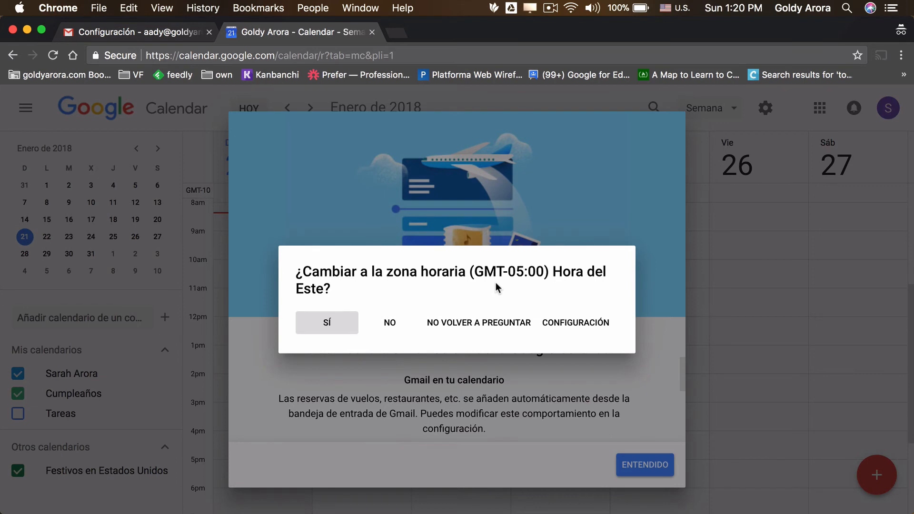
{"action": "left_click", "coordinate": [390, 323]}
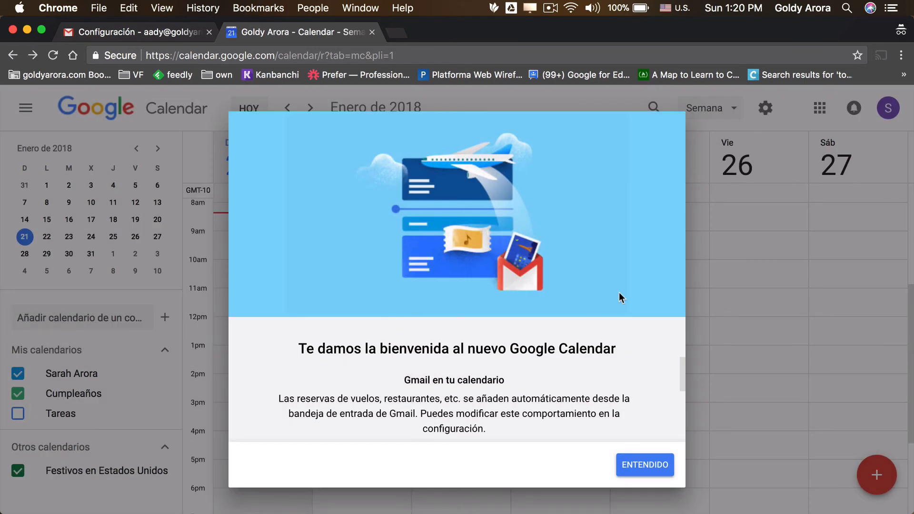